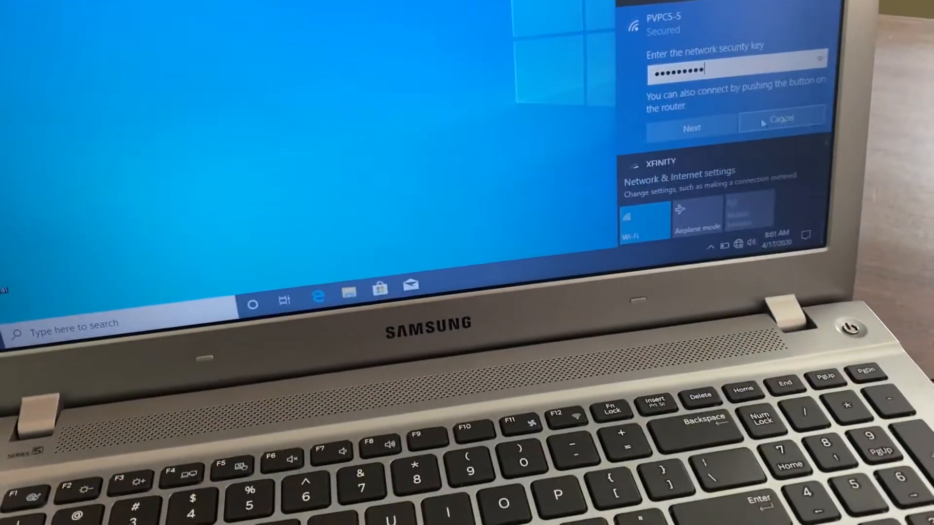
Submit the PVPCS-5 network security key to join the wireless network.
left_click(691, 129)
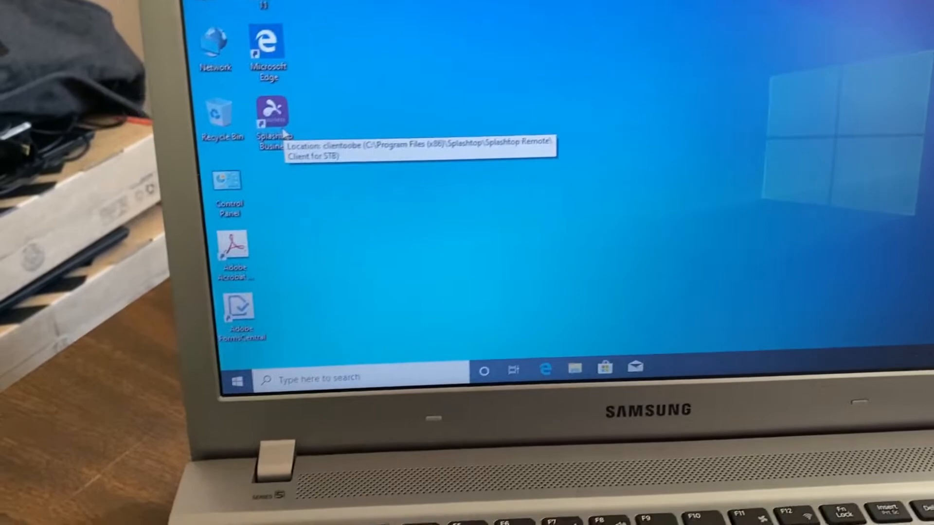
Launch Splashtop Business from its desktop shortcut.
double_click(271, 113)
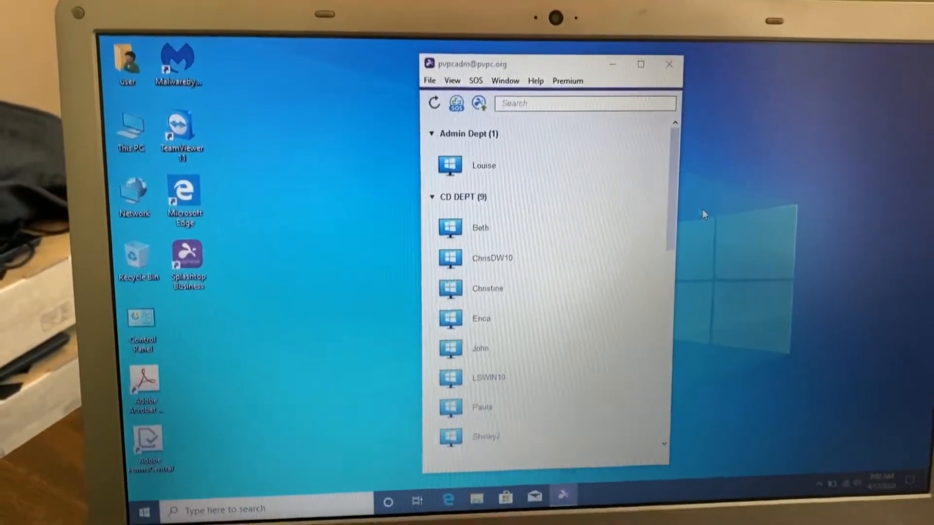
scroll("down", 3)
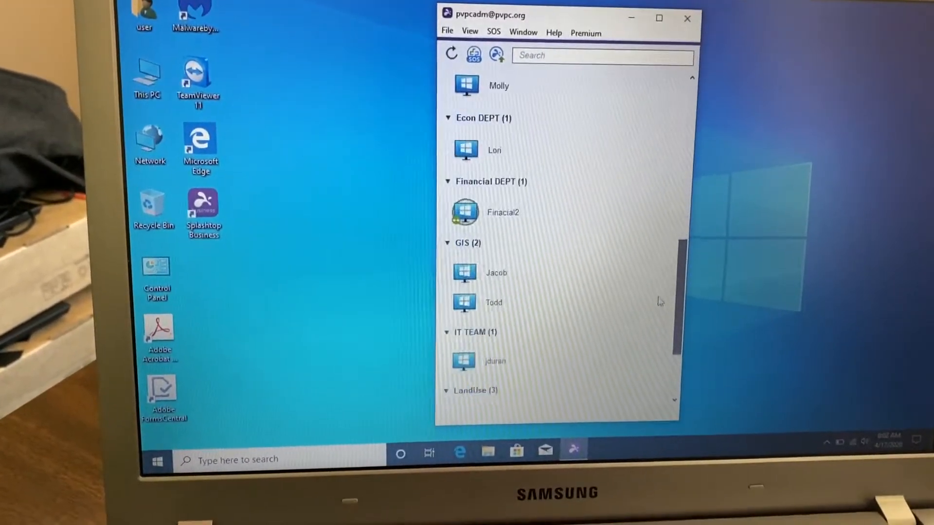
scroll("down", 3)
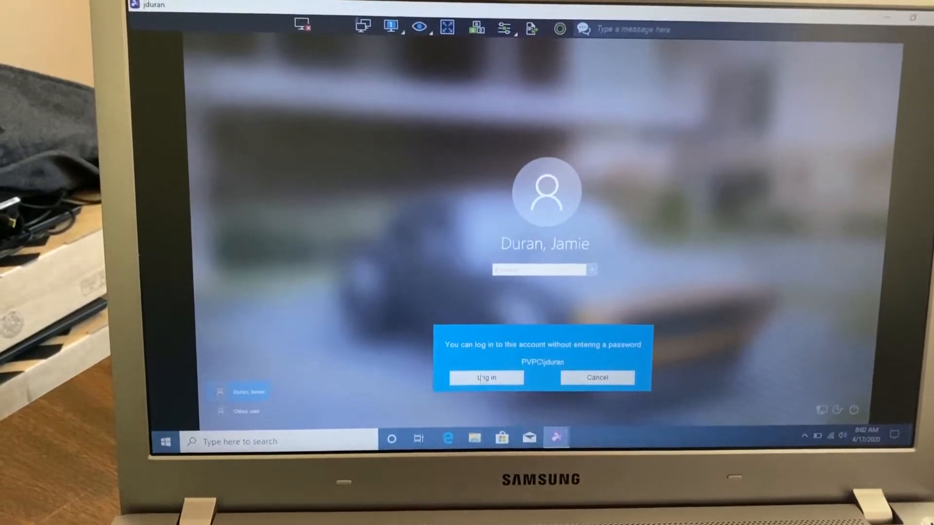
left_click(485, 378)
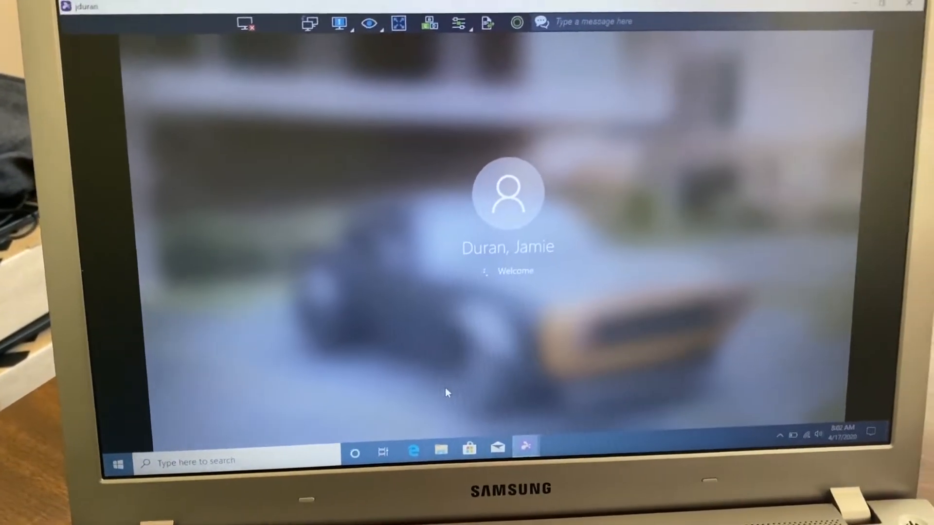